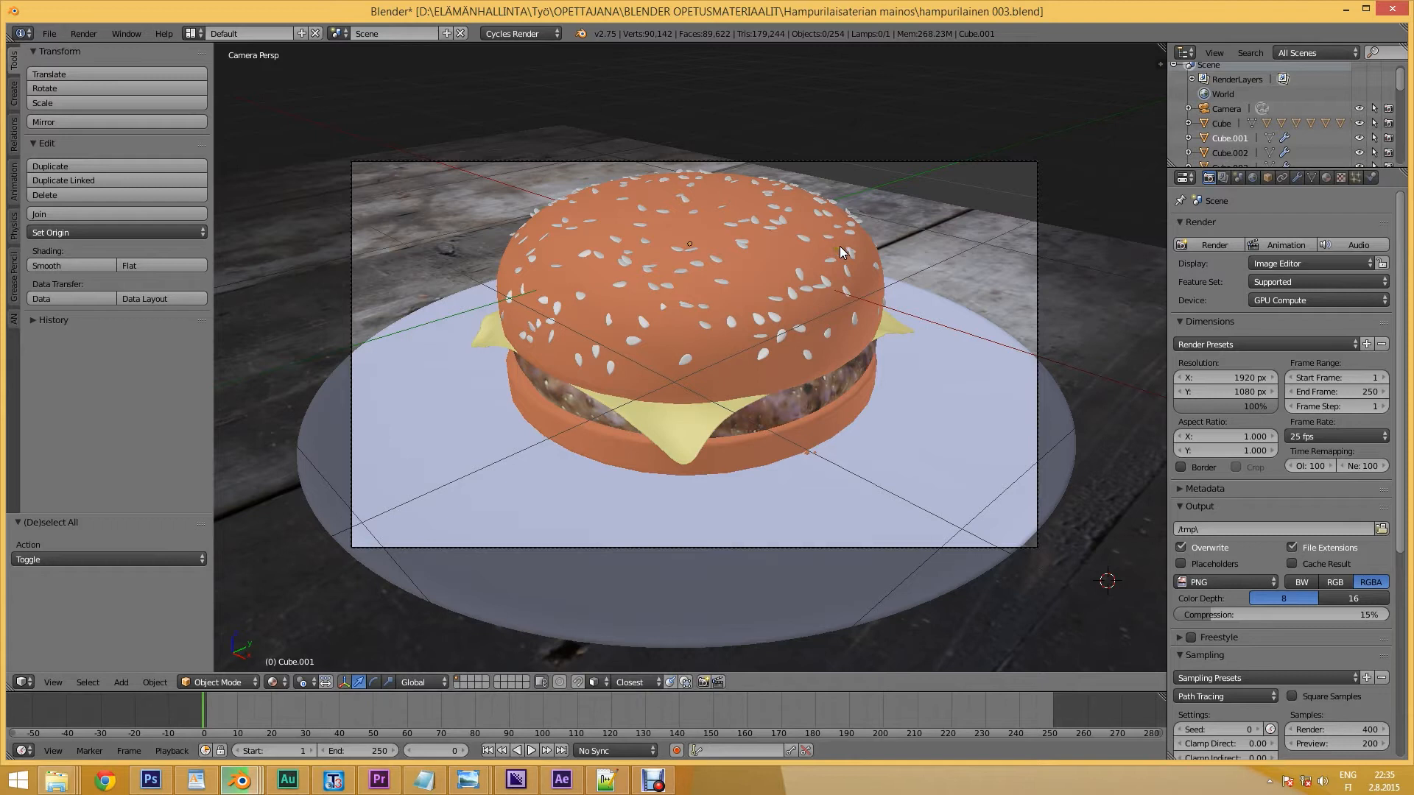
Give the sesame seed material Pass Index 1 and enable the render layer's Material Index pass.
left_click(830, 259)
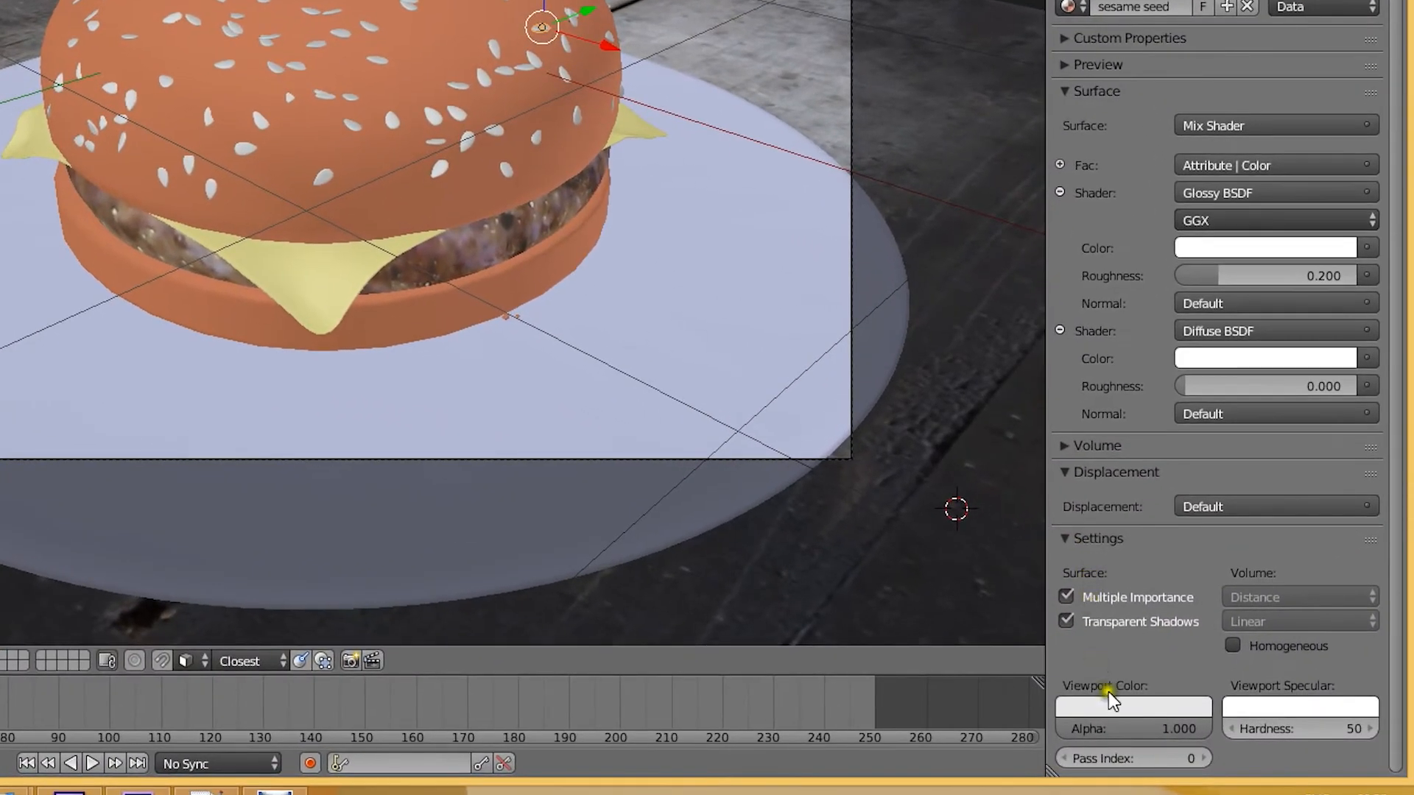
left_click(1206, 756)
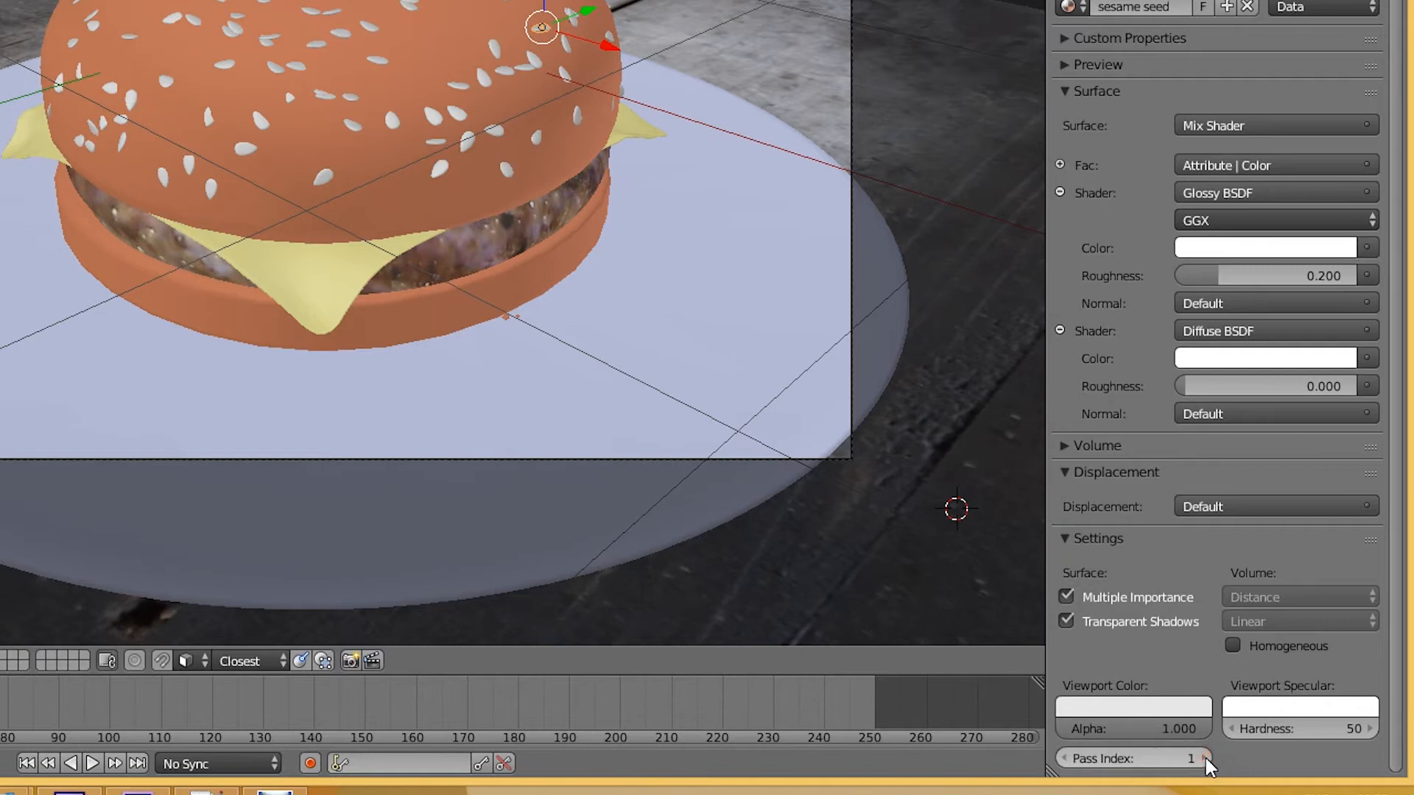
left_click(1129, 79)
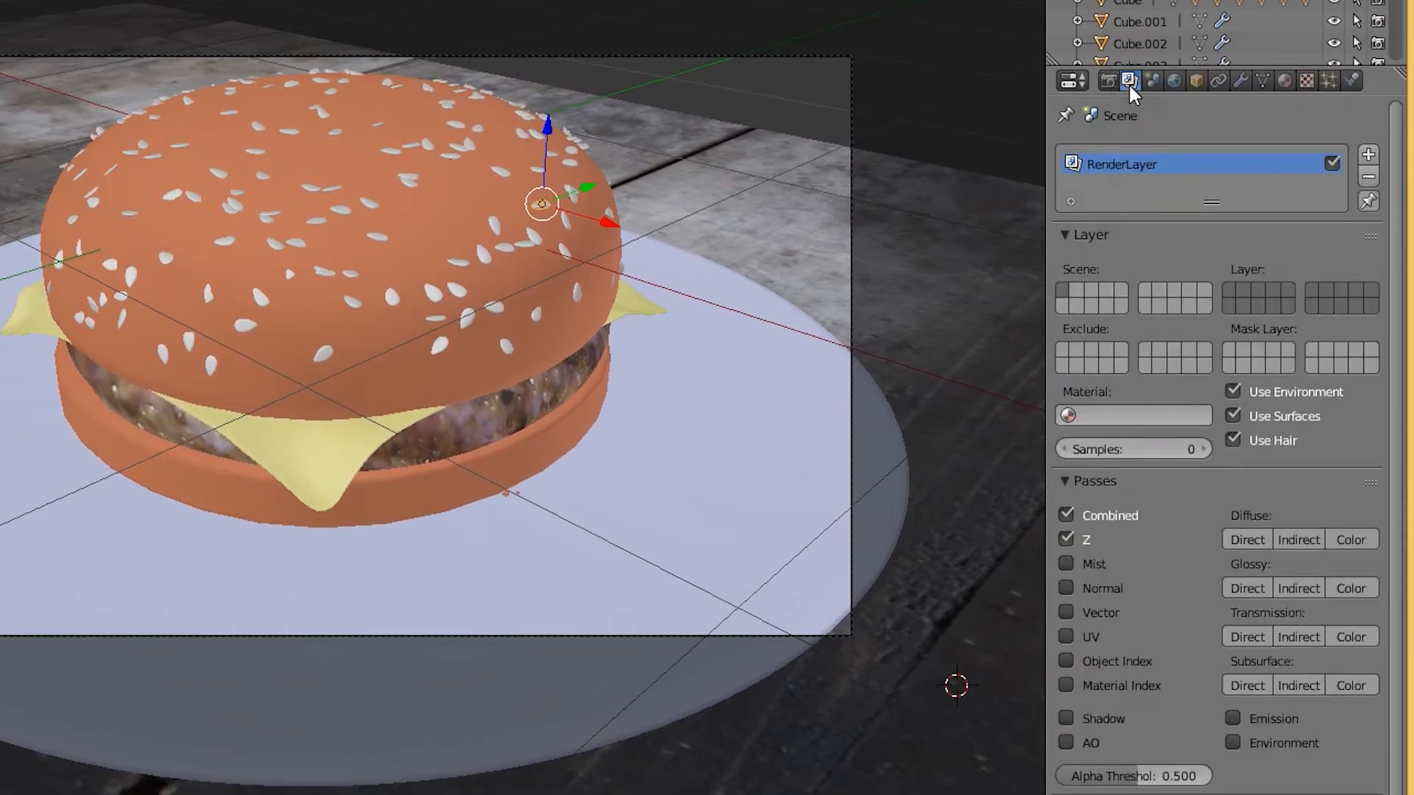
left_click(1066, 684)
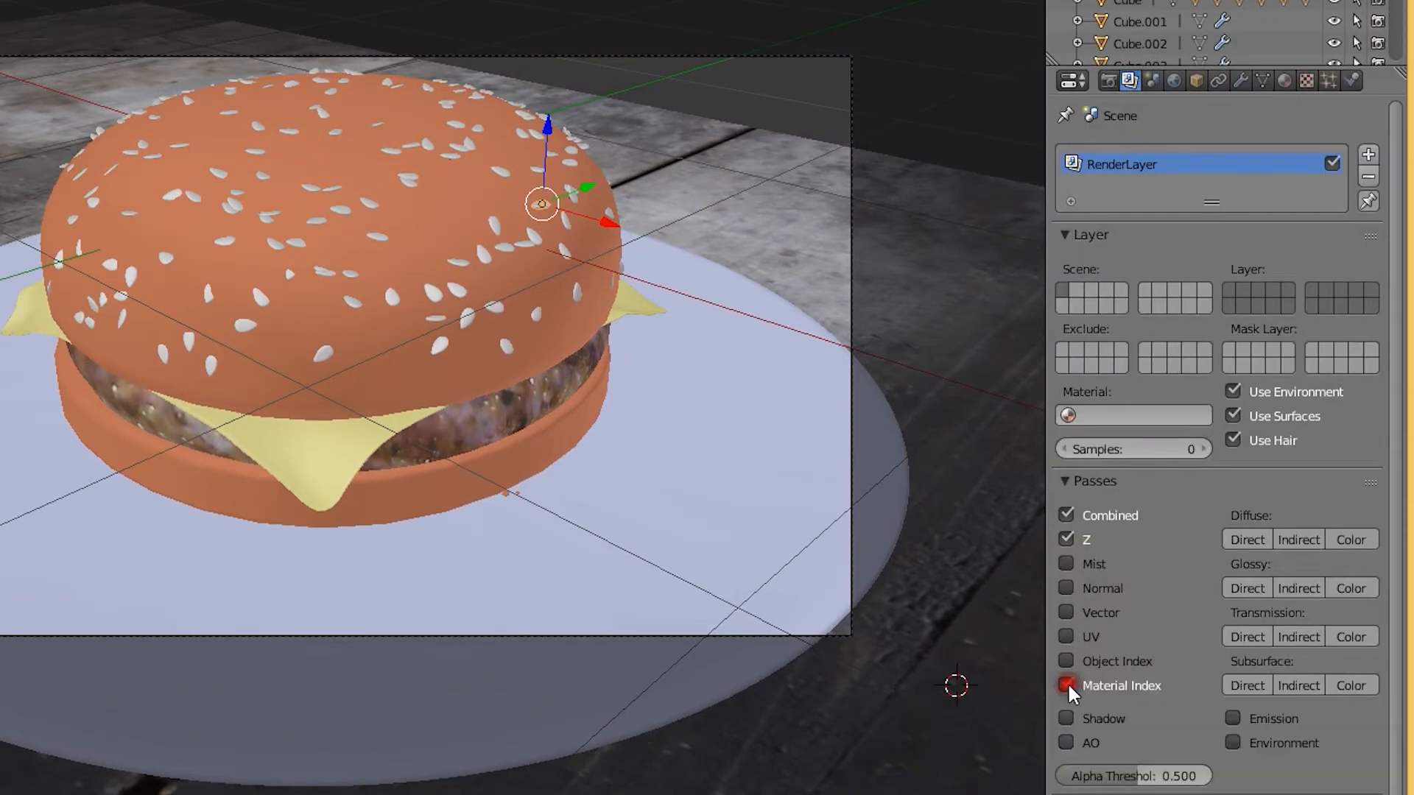
left_click(1066, 685)
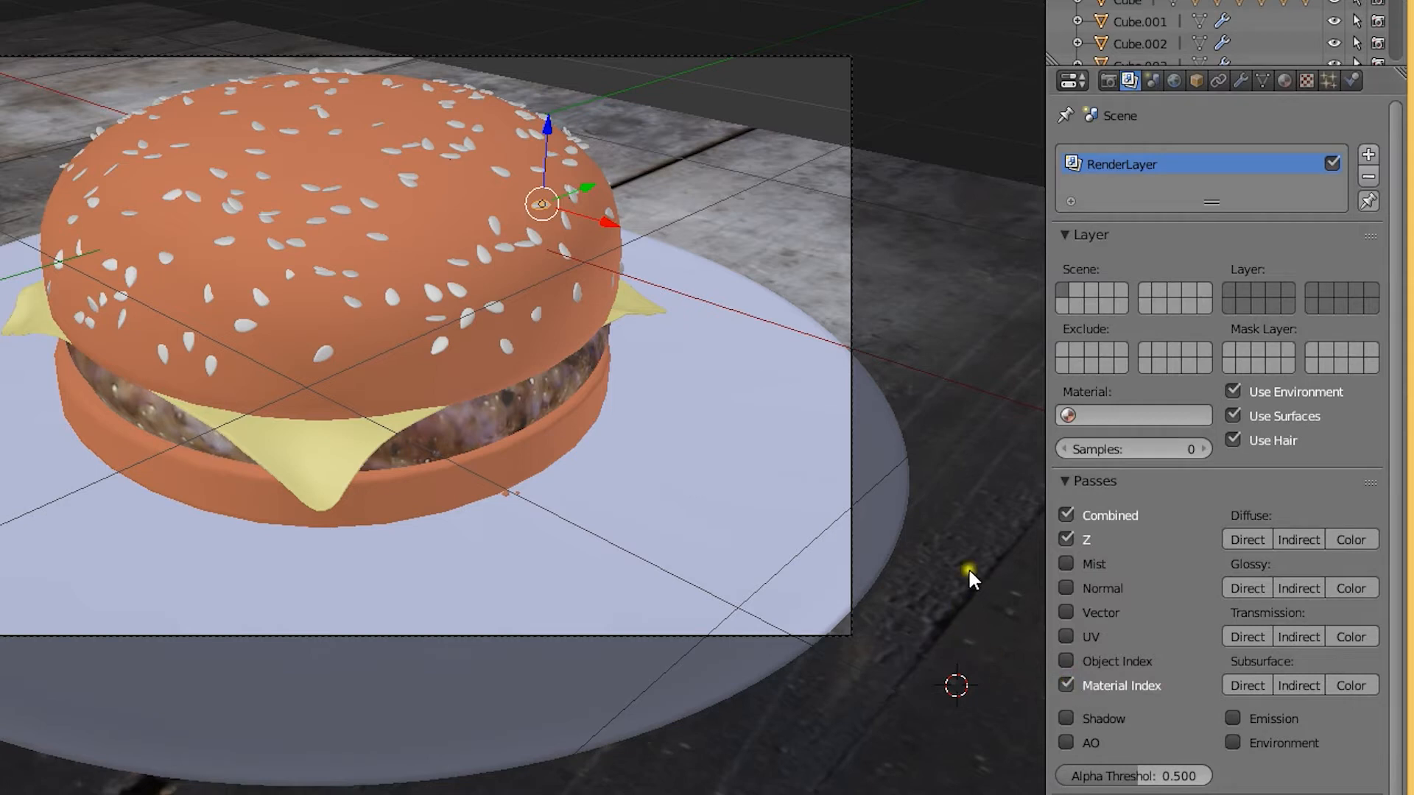
Render the current frame from the Render properties.
left_click(1107, 81)
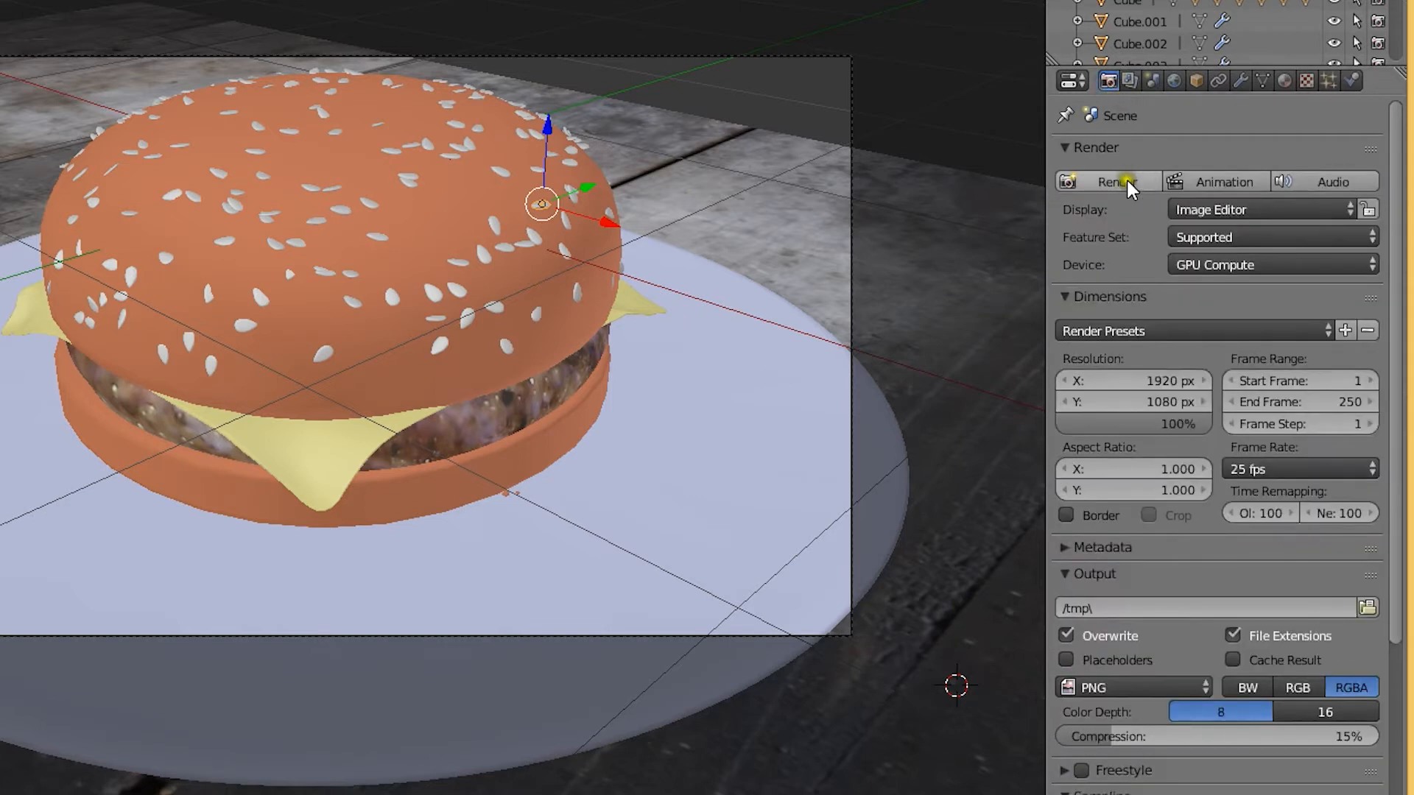
left_click(1118, 181)
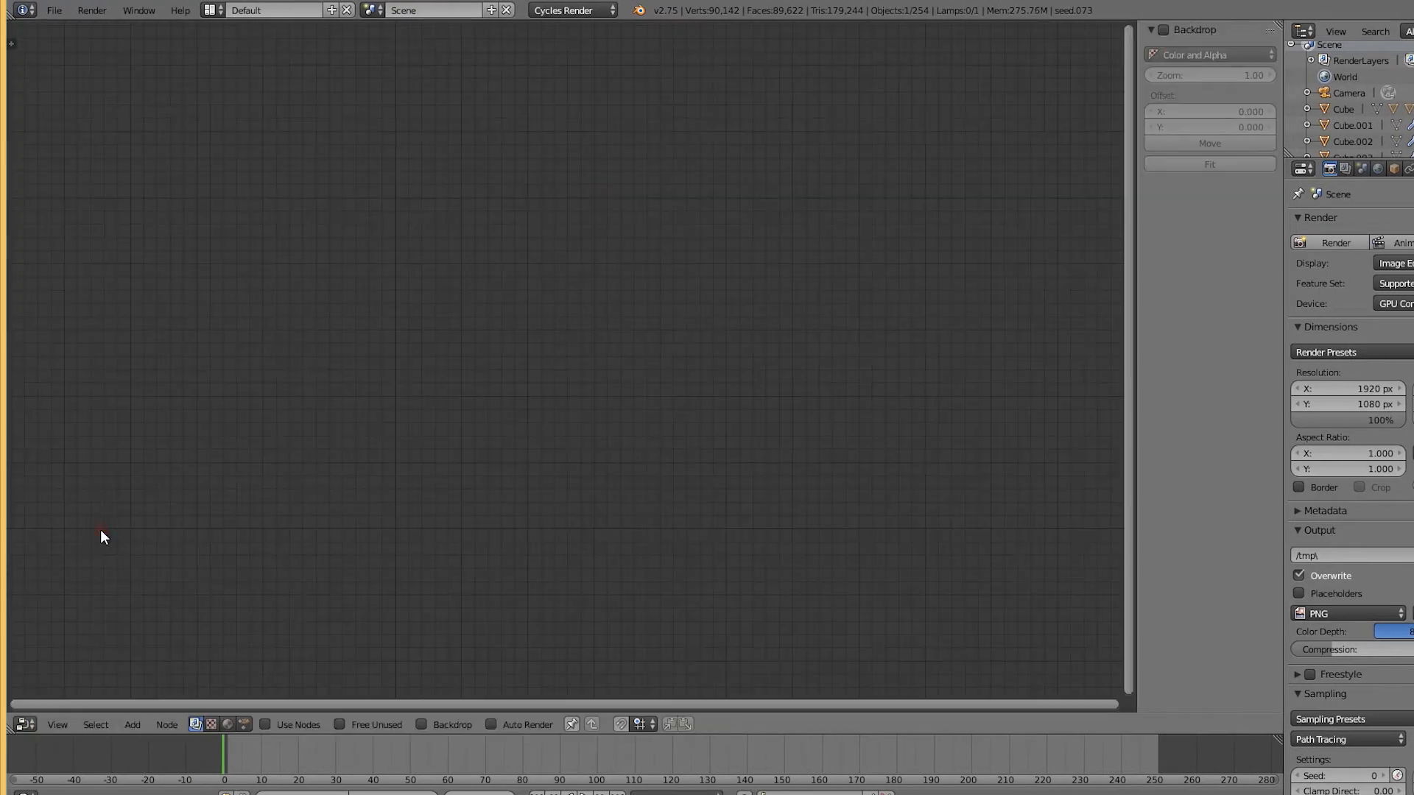
Enable Use Nodes, show the render as backdrop and move the Render Layers node left.
left_click(265, 725)
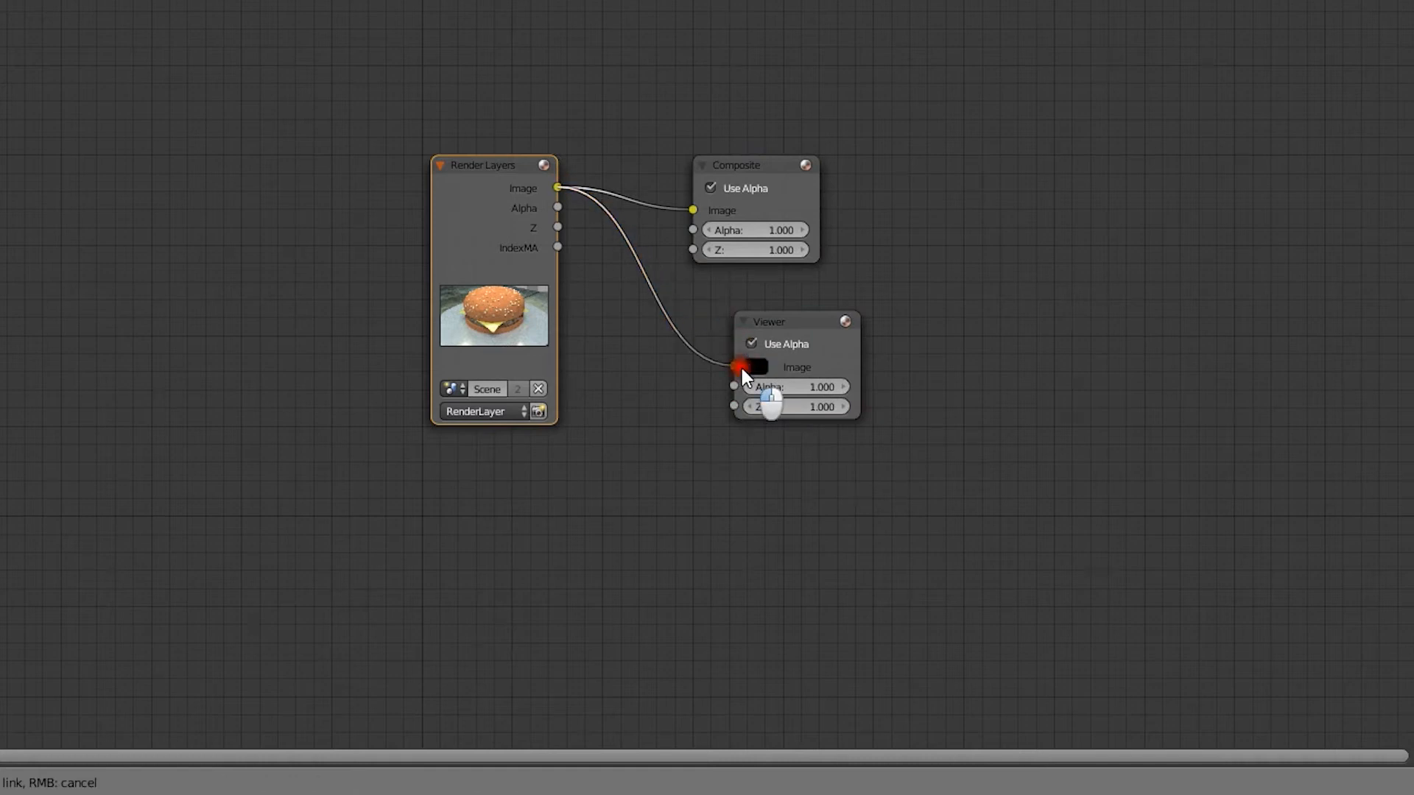
left_click(734, 367)
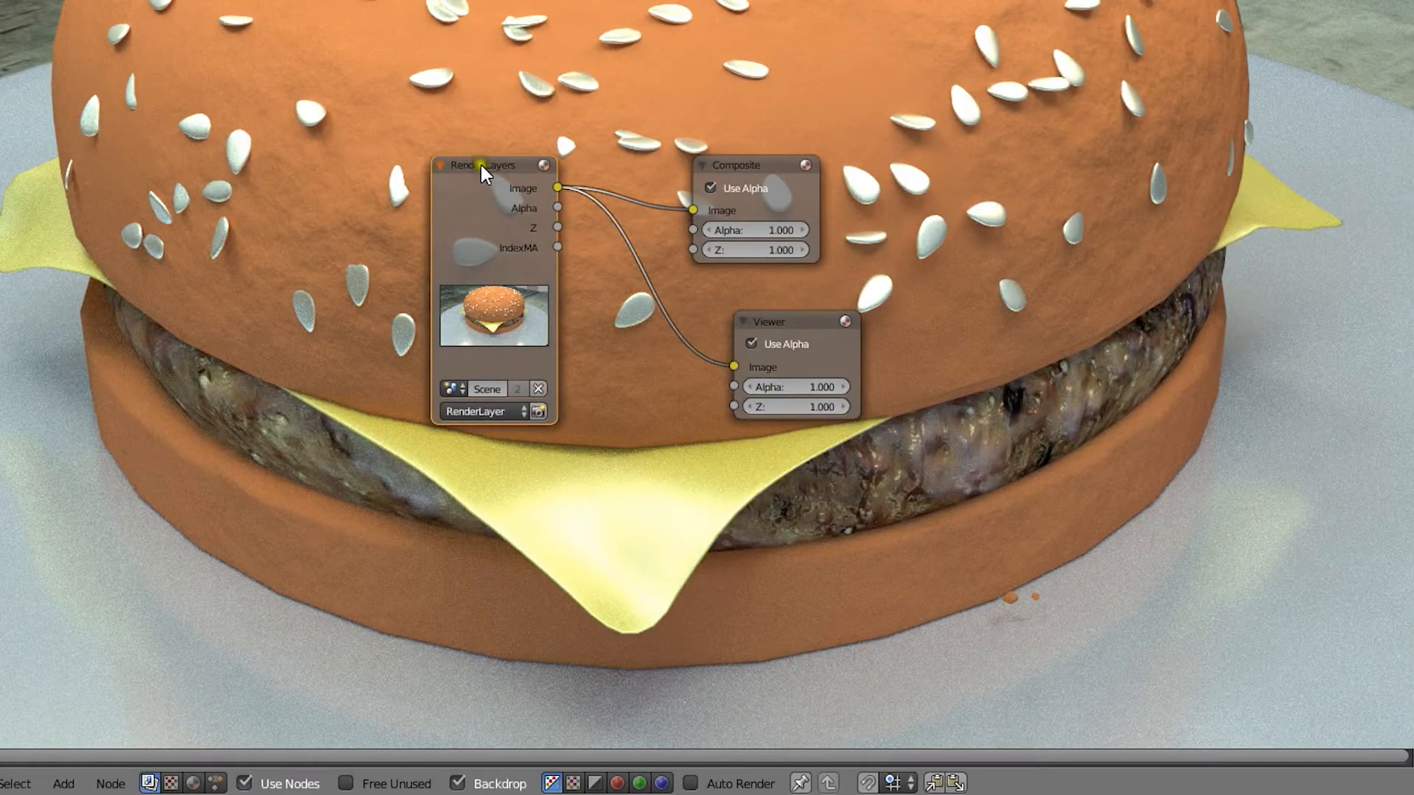
left_click_drag(494, 163, 315, 138)
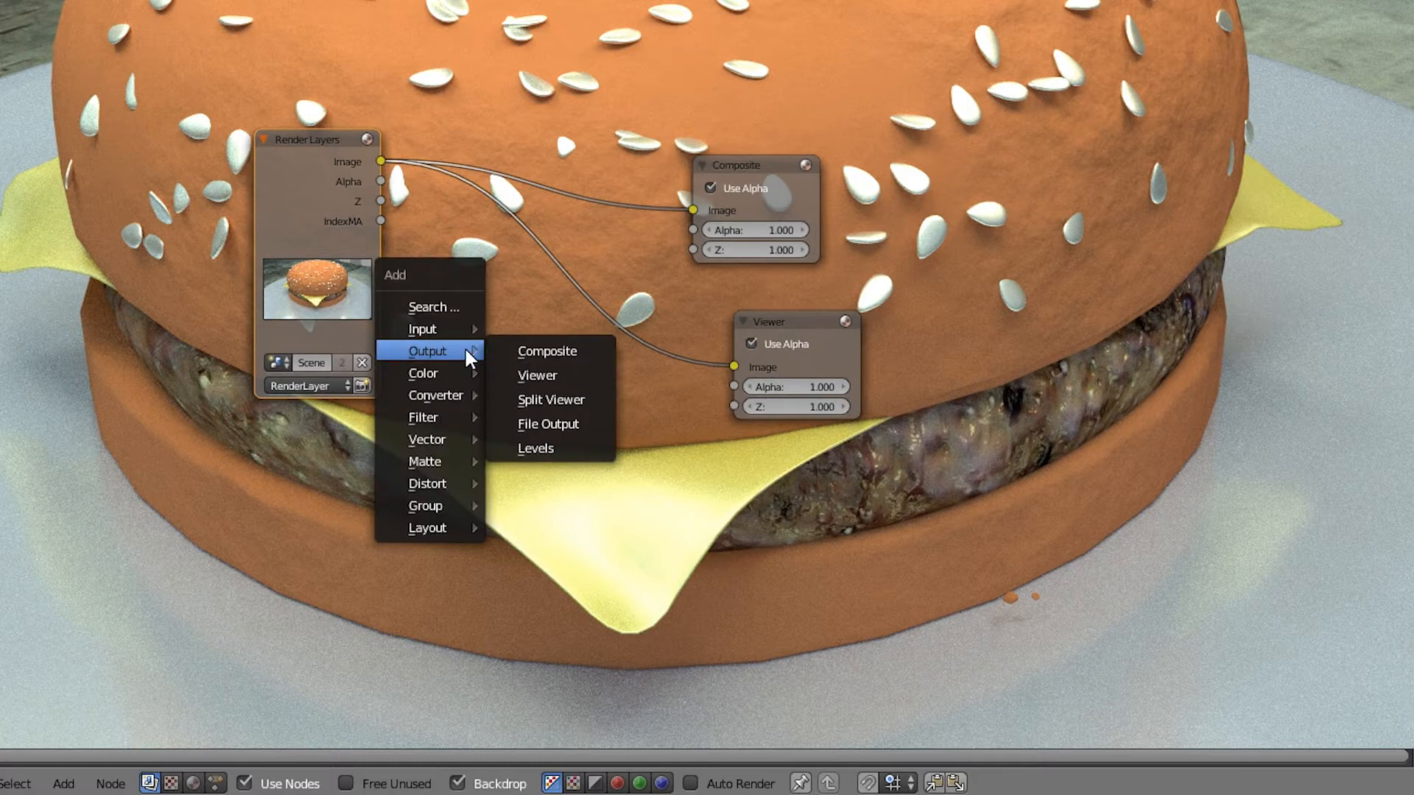
mouse_move(422, 373)
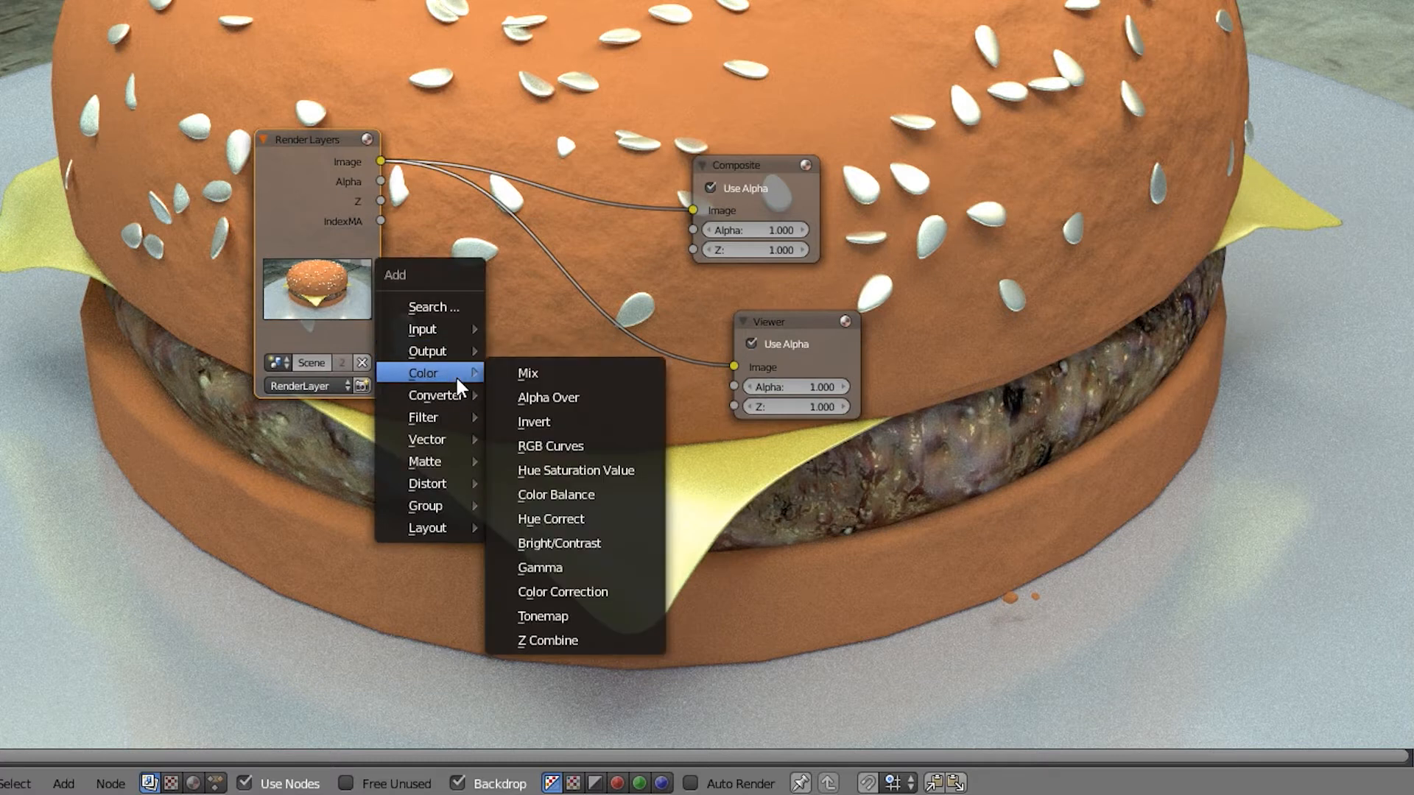
mouse_move(436, 394)
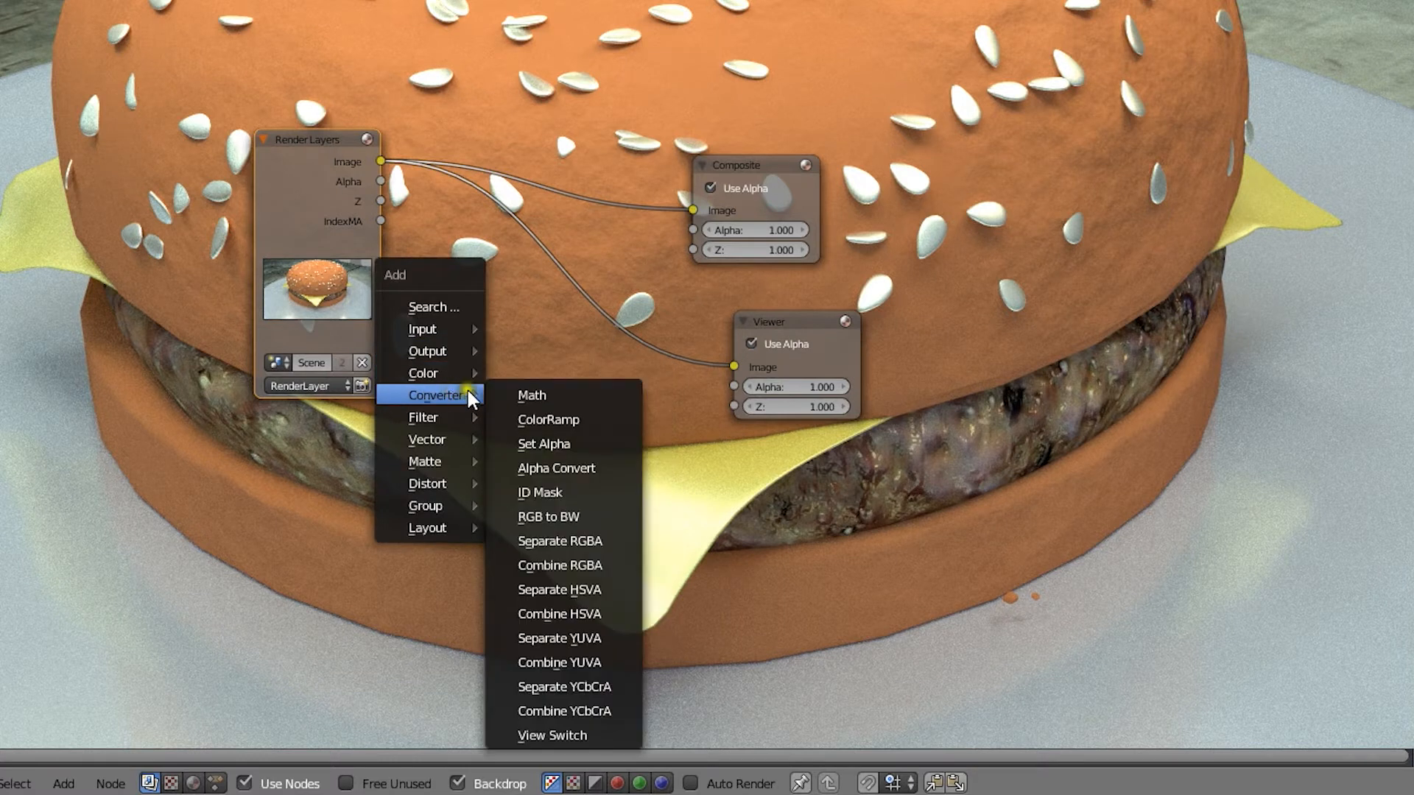
Add an ID Mask node with index 1 fed by the Render Layers IndexMA output.
left_click(540, 492)
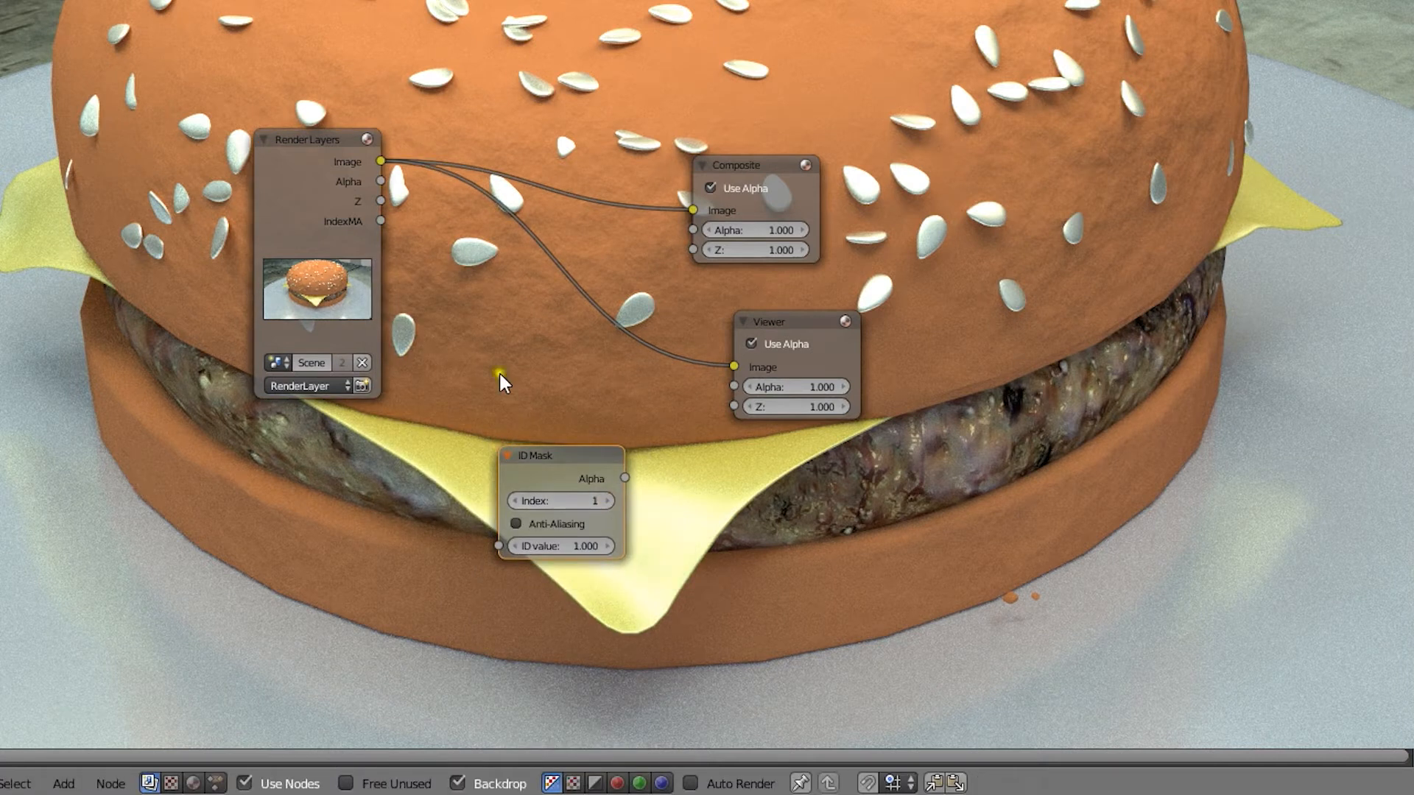
left_click_drag(380, 223, 501, 549)
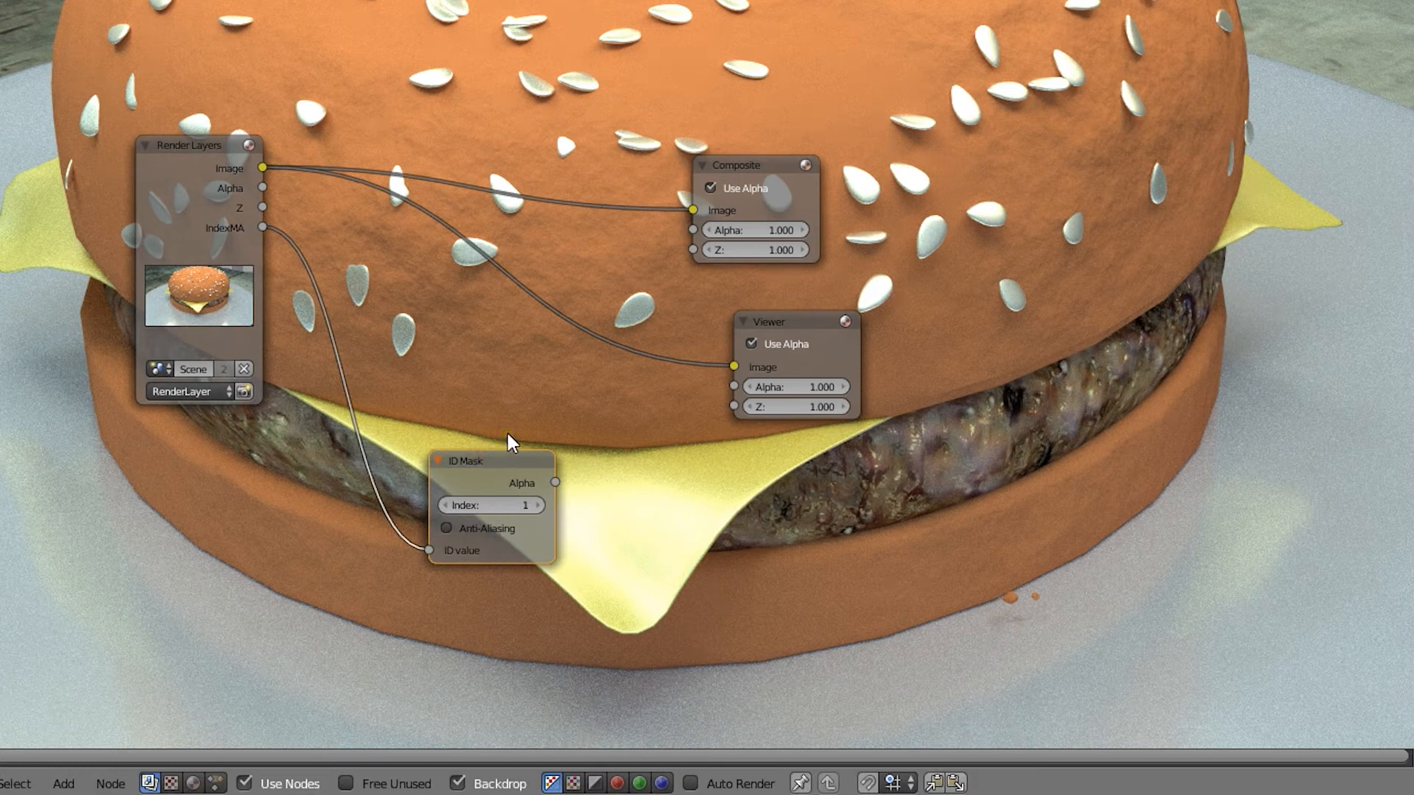
mouse_move(517, 431)
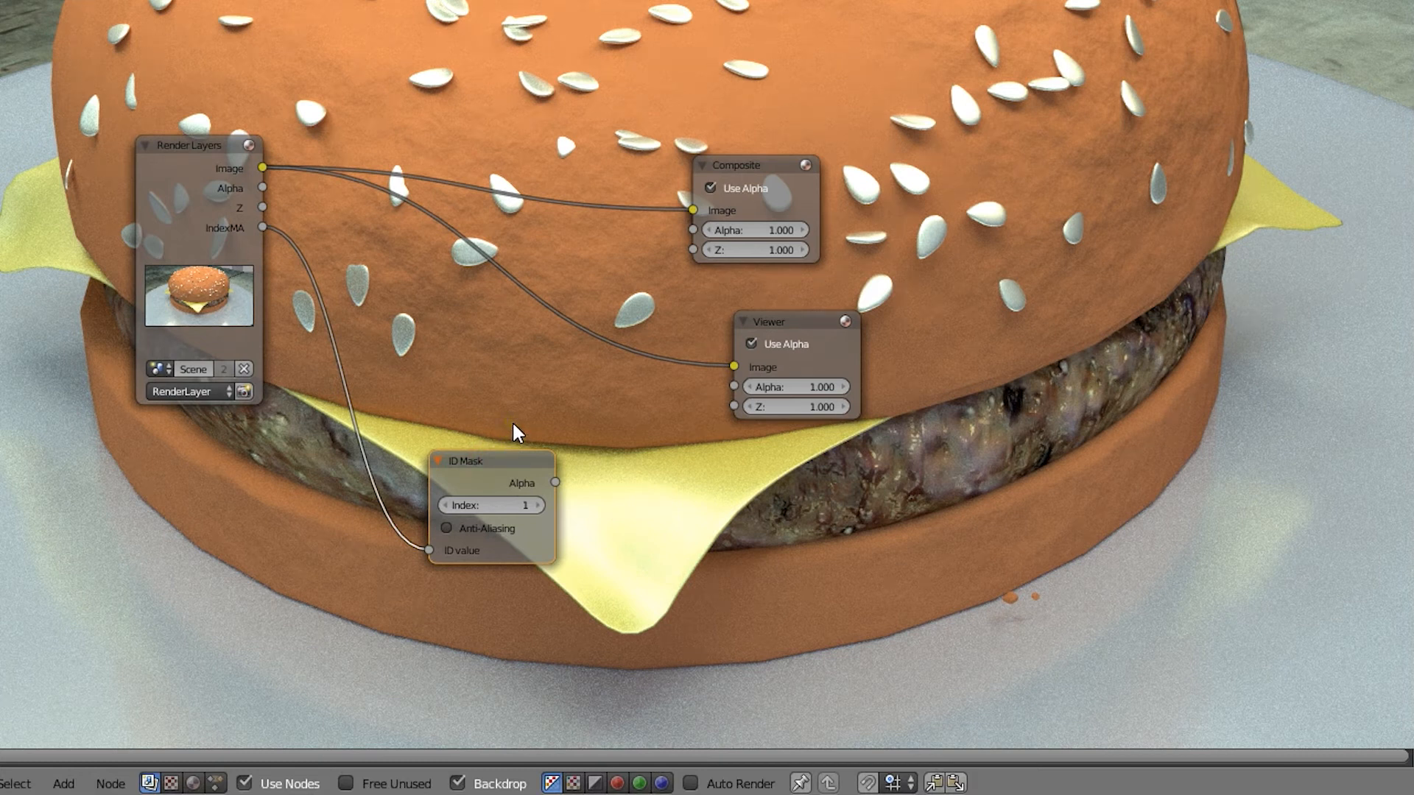
mouse_move(558, 417)
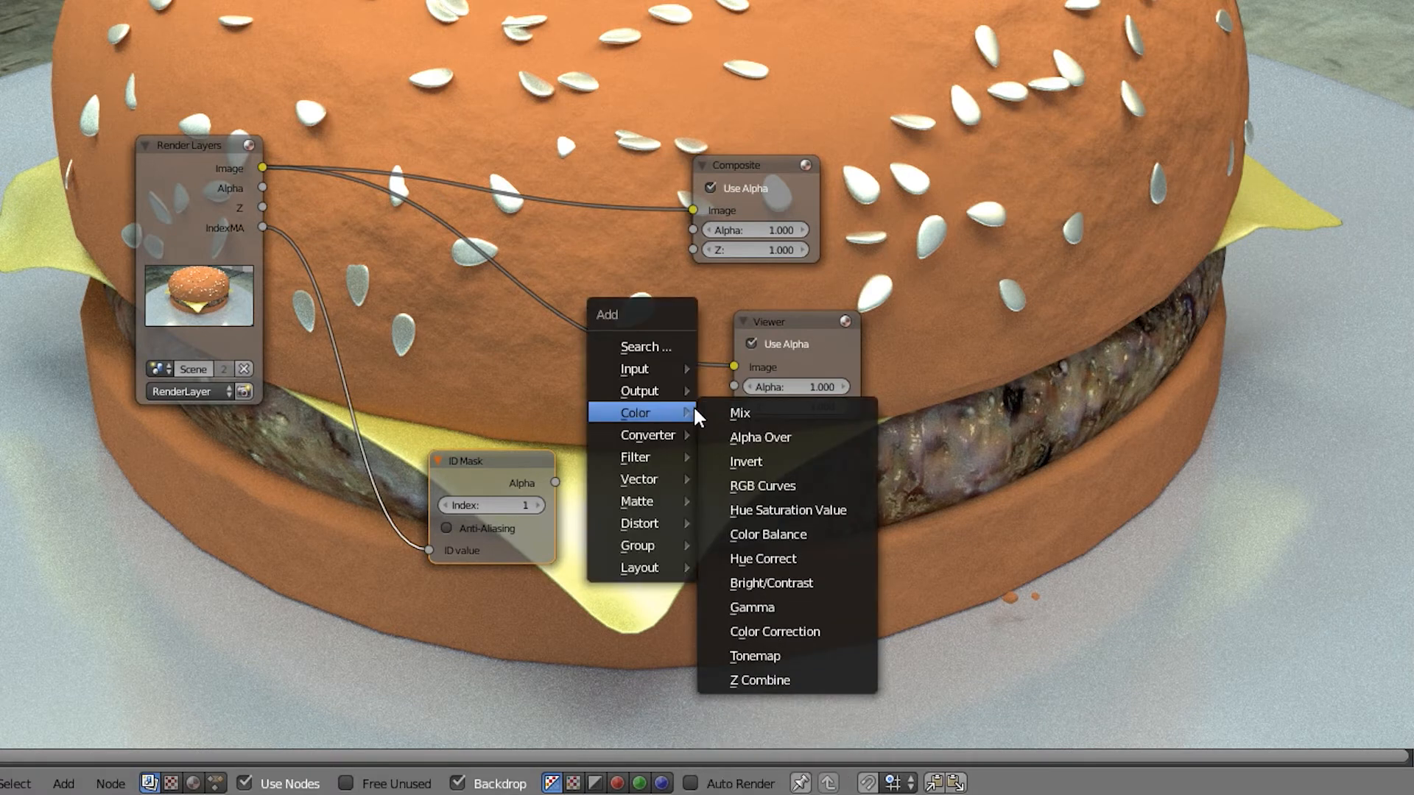
Add an Alpha Over node feeding the outputs, with the ID Mask alpha as its factor.
left_click(760, 437)
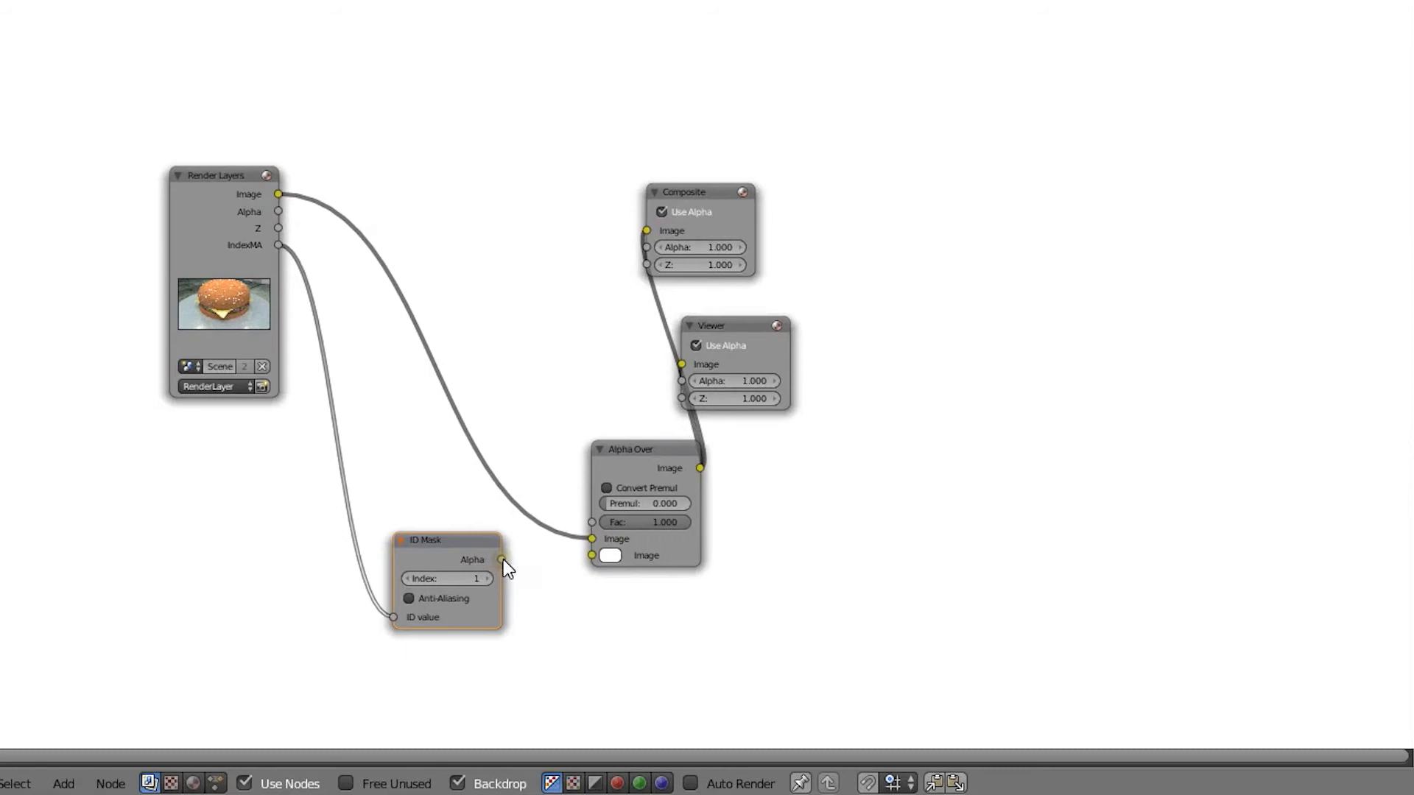
left_click_drag(500, 559, 550, 552)
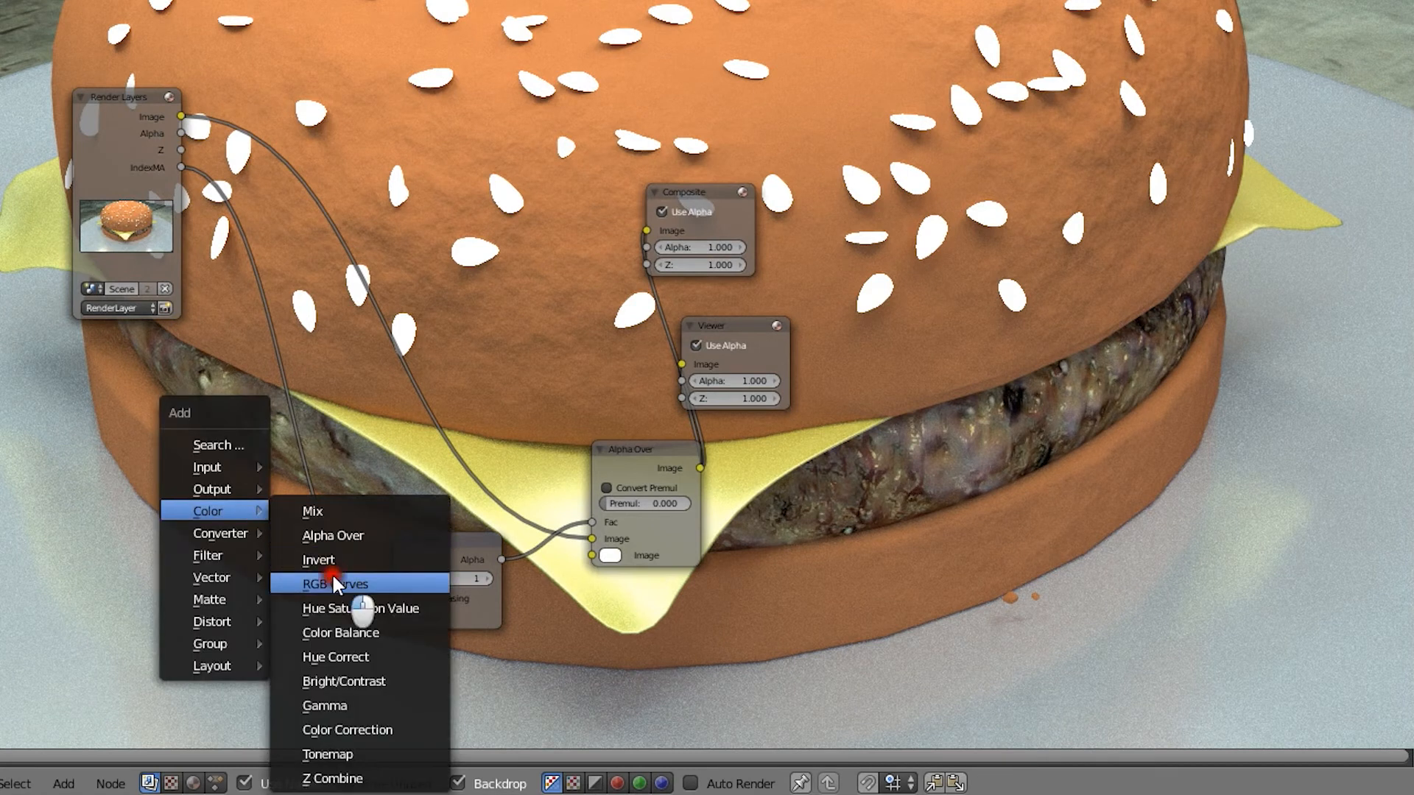
Add an RGB Curves node between the render image and Alpha Over's second image input.
left_click(333, 583)
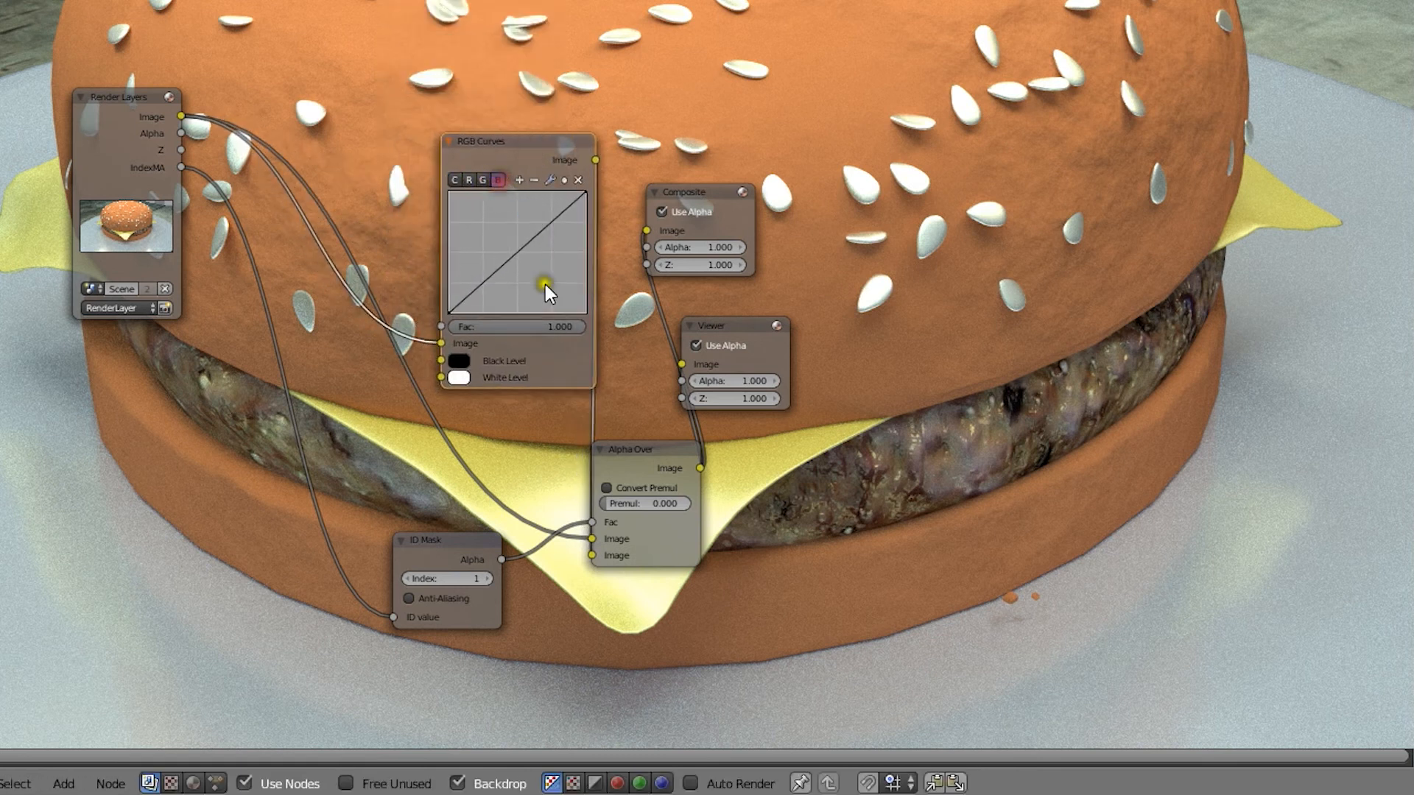
Bend the RGB Curves blue channel downward to warm the sesame seeds.
left_click_drag(547, 283, 543, 268)
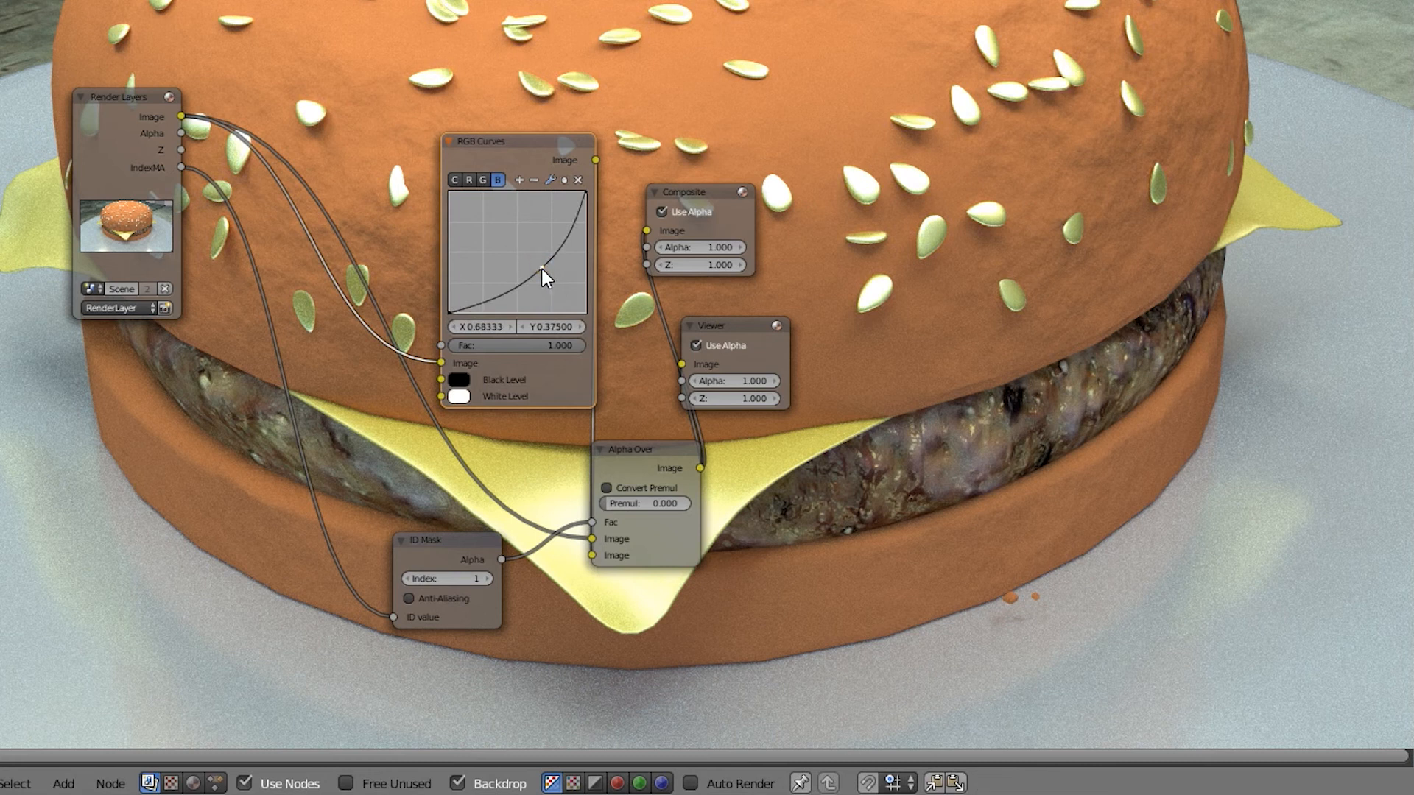
left_click_drag(540, 275, 555, 289)
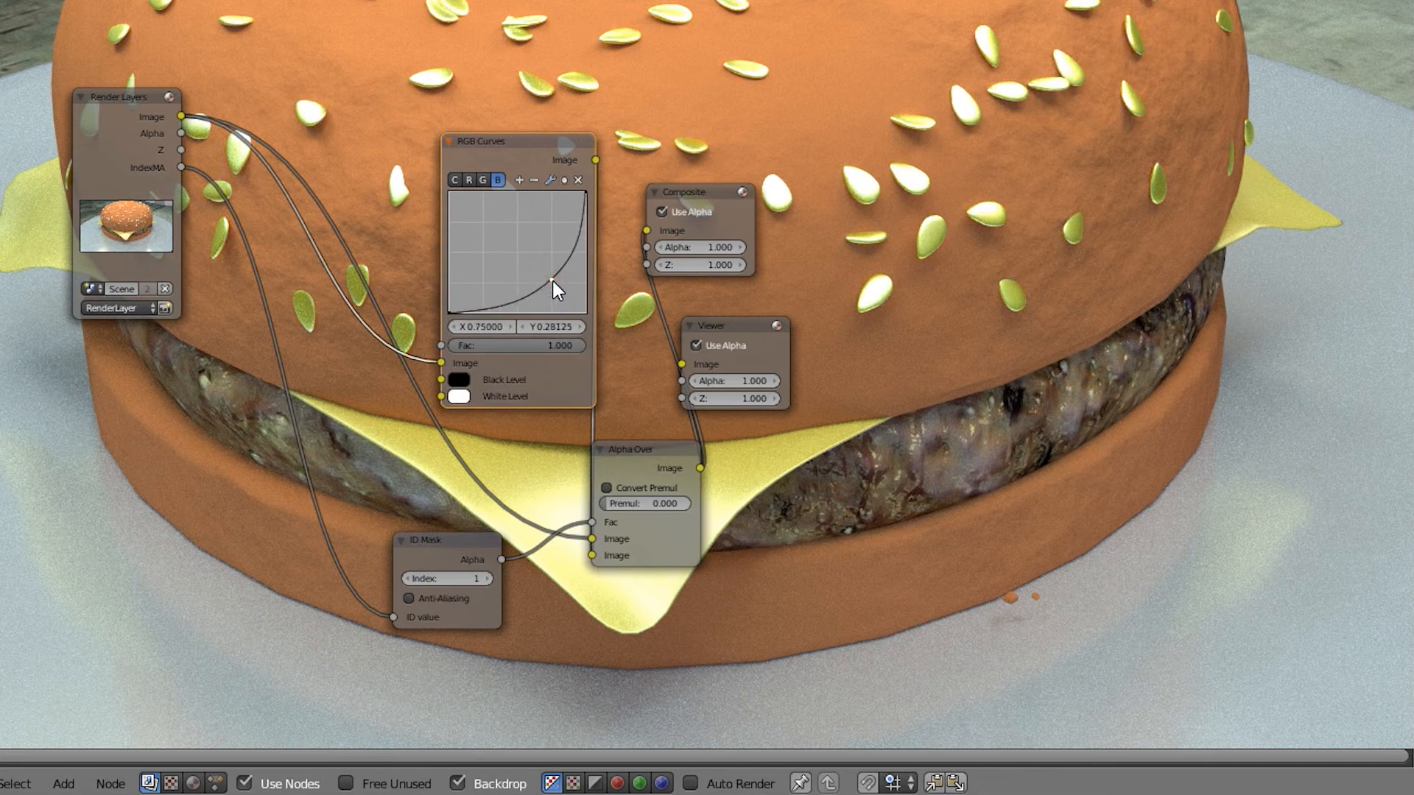
left_click_drag(549, 280, 536, 256)
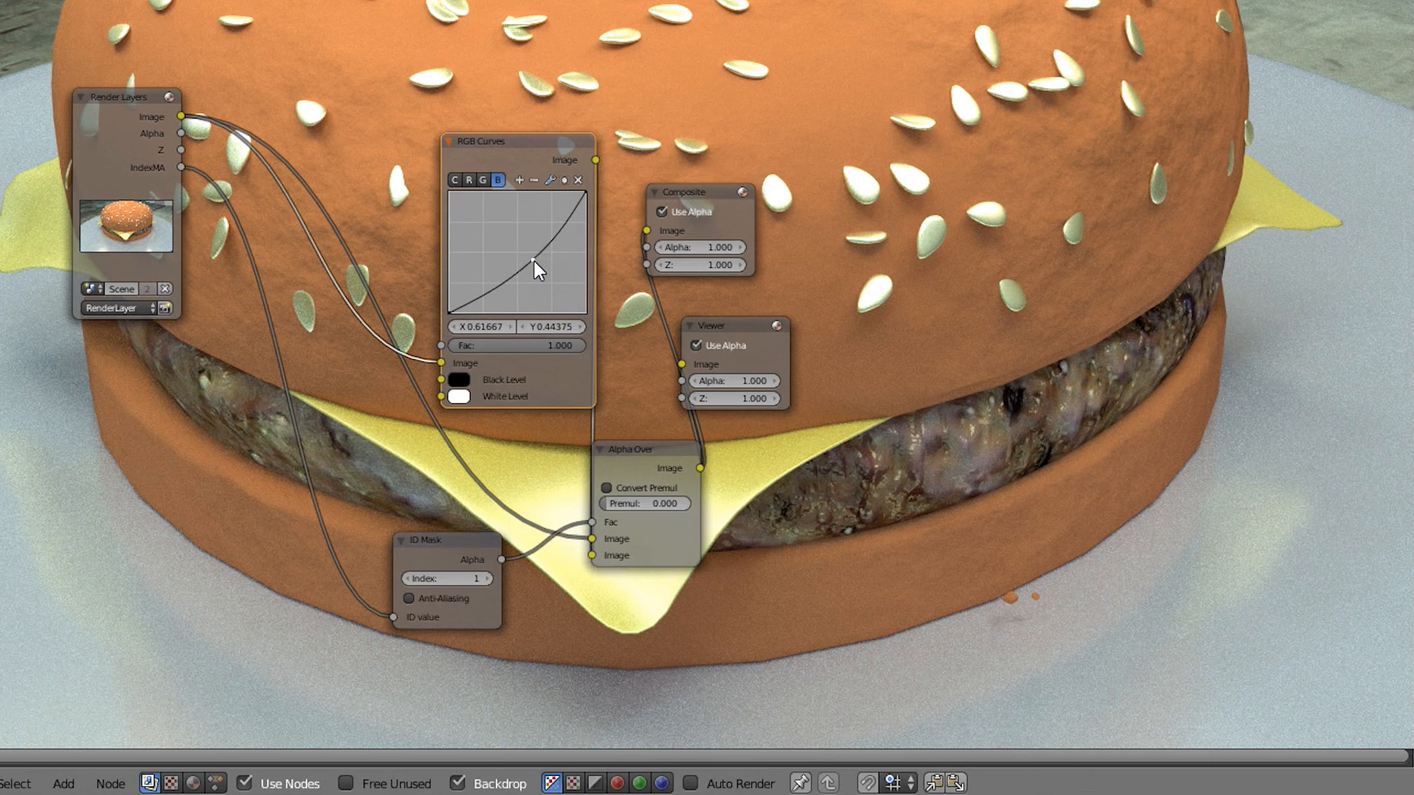
left_click(528, 259)
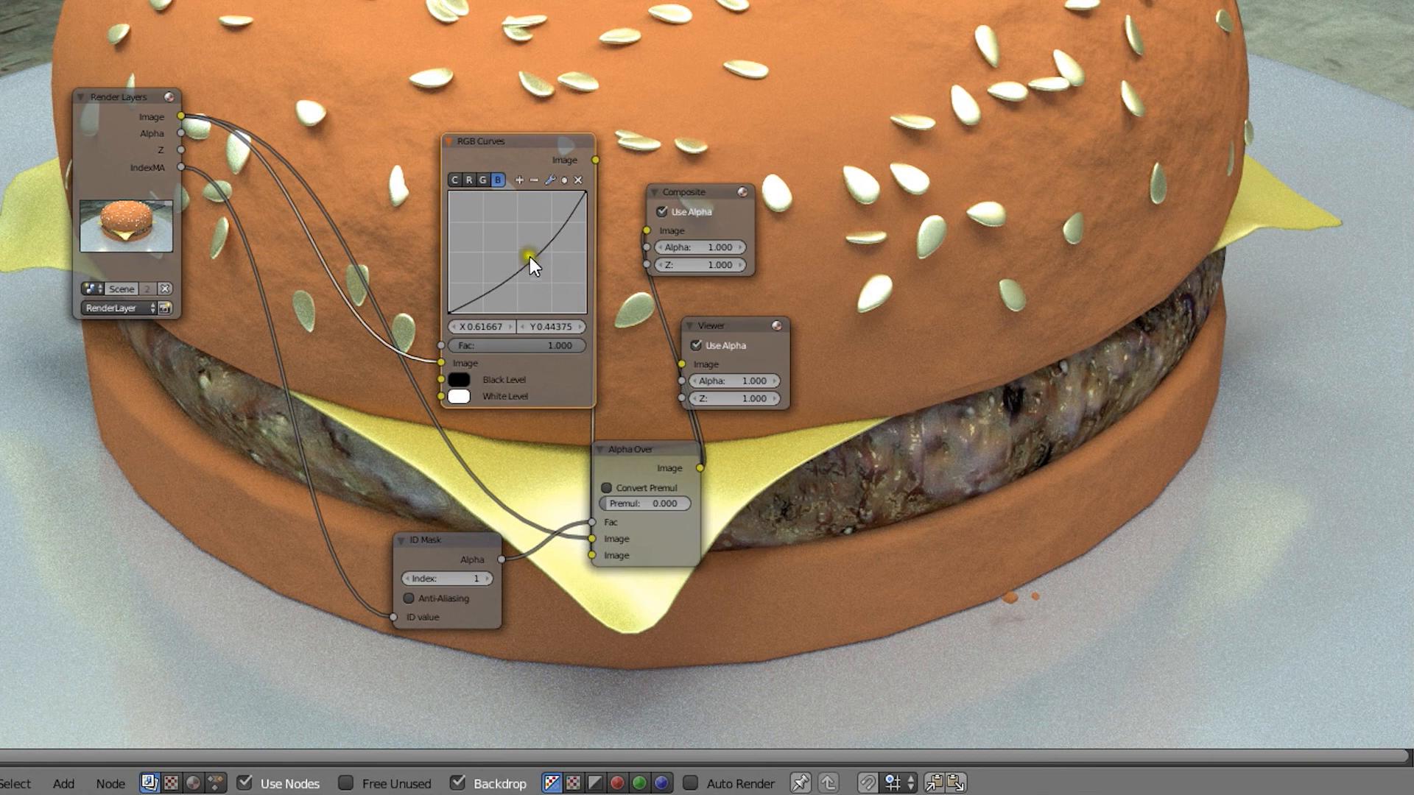